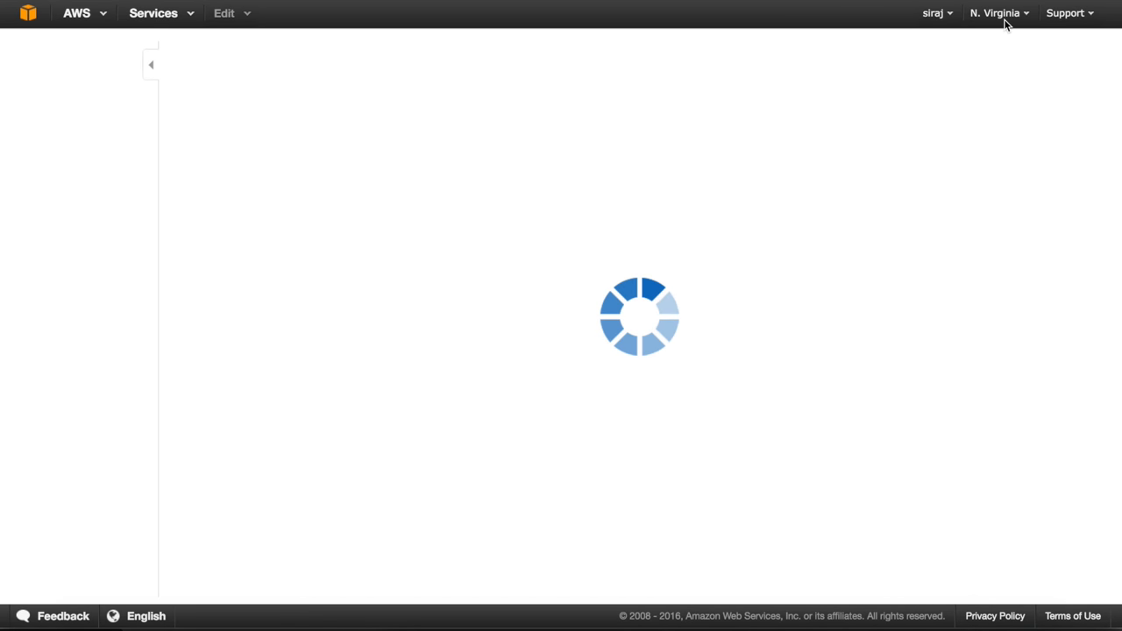
Confirm the N. Virginia region and filter public AMIs to ami-d6f2e6bc
left_click(997, 12)
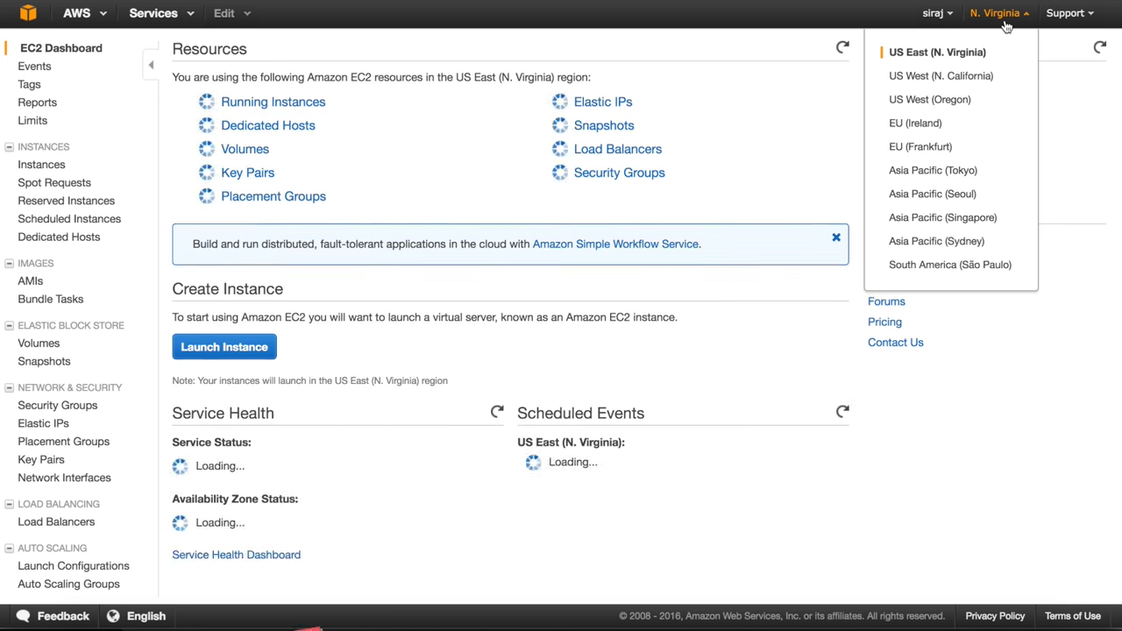
left_click(996, 12)
type("ami-d6f2e")
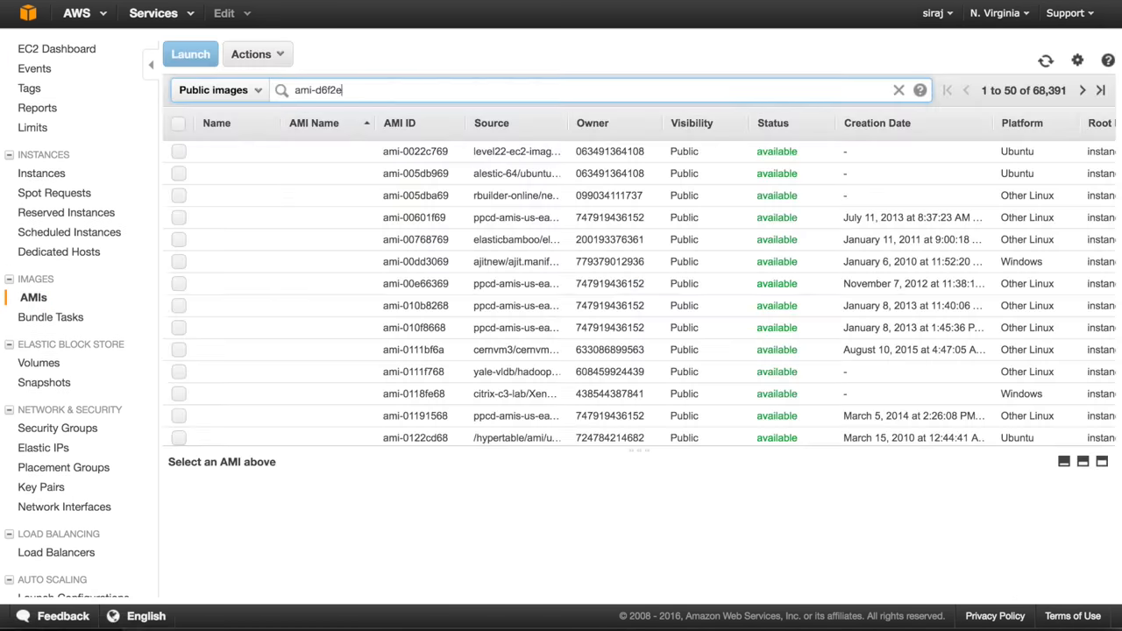
key("Return")
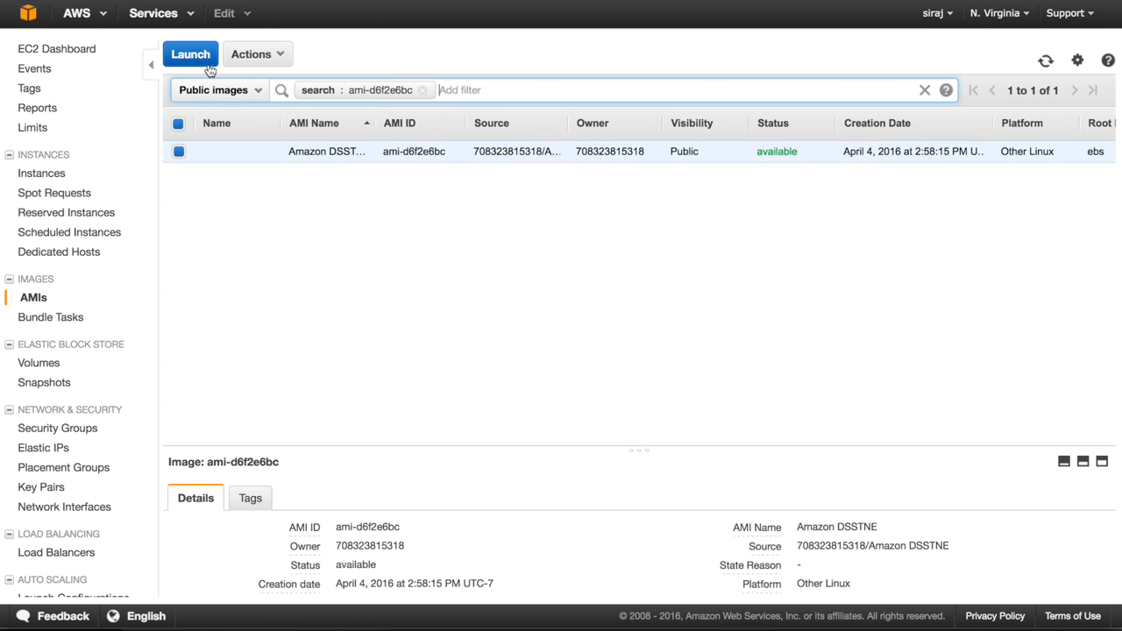
Start the launch wizard from the DSSTNE image and choose the g2.2xlarge GPU type
left_click(189, 53)
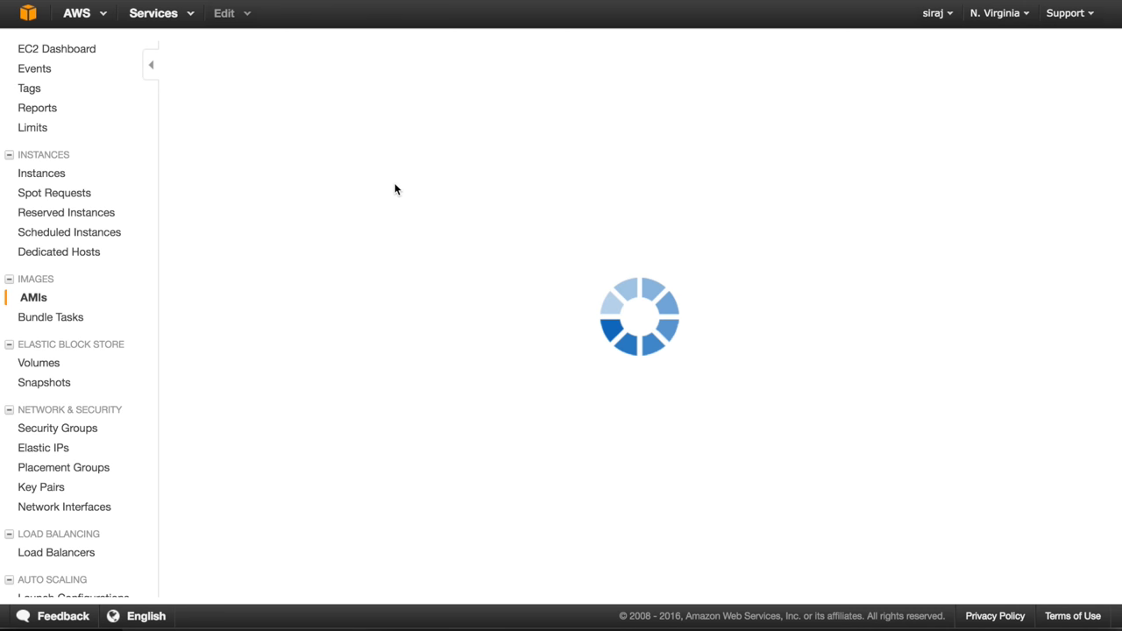
left_click(151, 65)
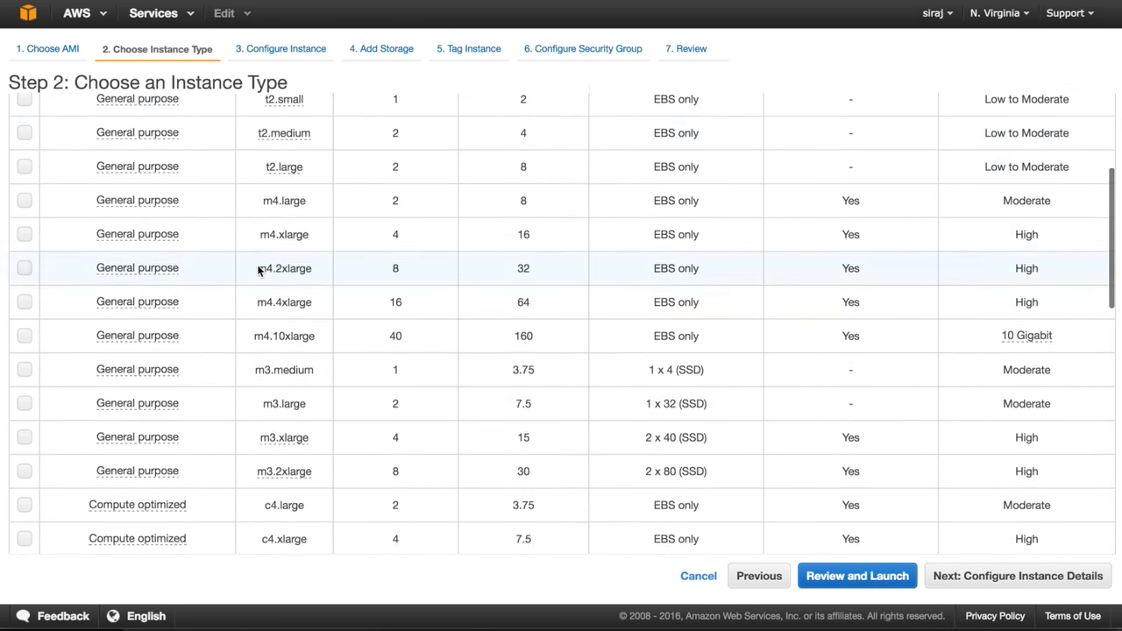
scroll("down", 3)
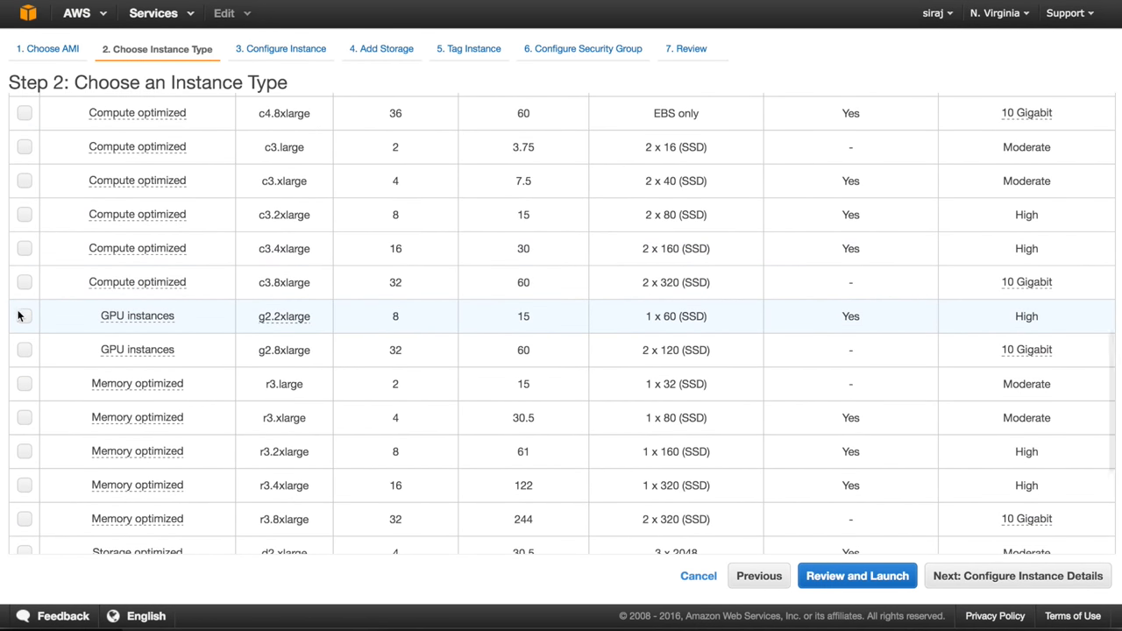
left_click(25, 316)
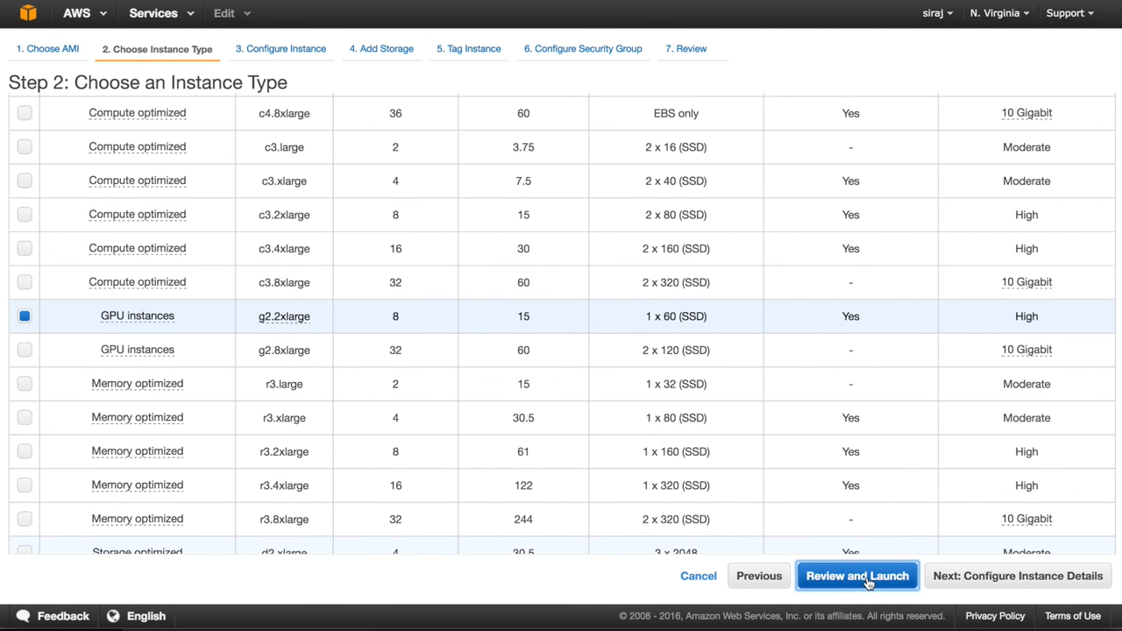
Review the settings, dismiss the free tier warning and launch with the demo key pair
left_click(856, 576)
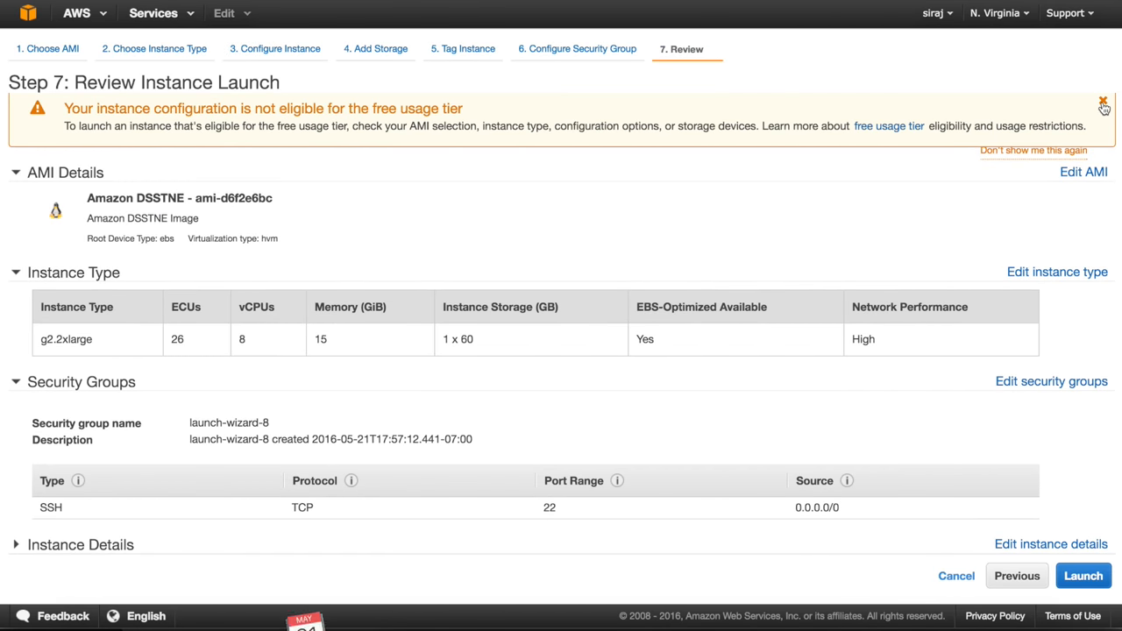
left_click(1084, 575)
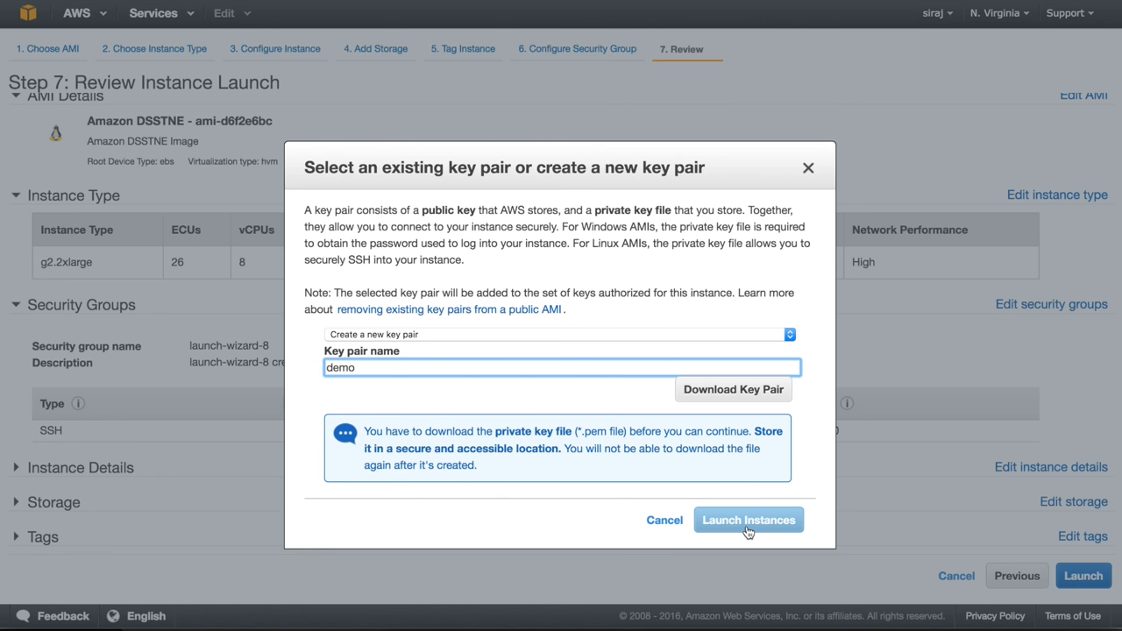
left_click(733, 389)
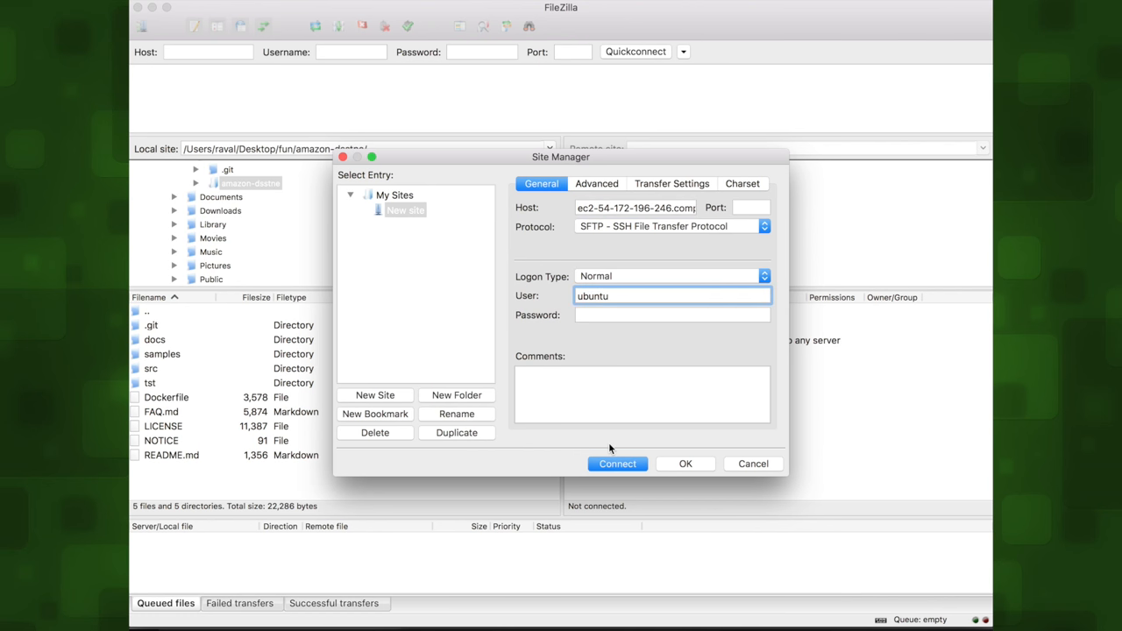
Connect to the instance's public DNS over SFTP as user ubuntu
left_click(617, 463)
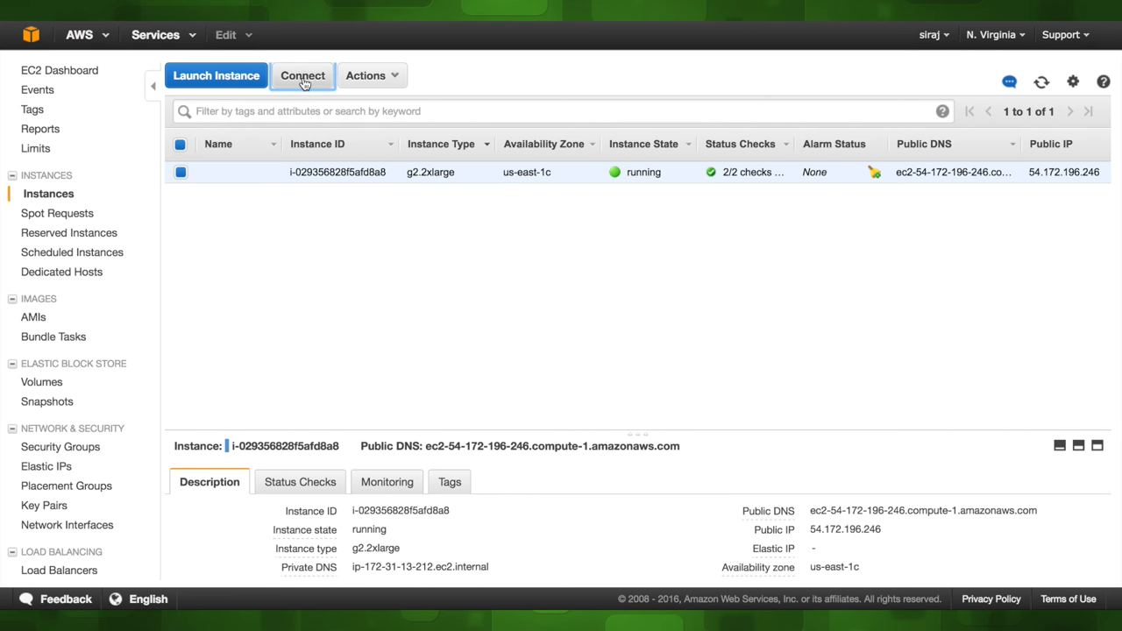
SSH into the running instance, list the home folder and enter amazon-dsstne/
left_click(302, 76)
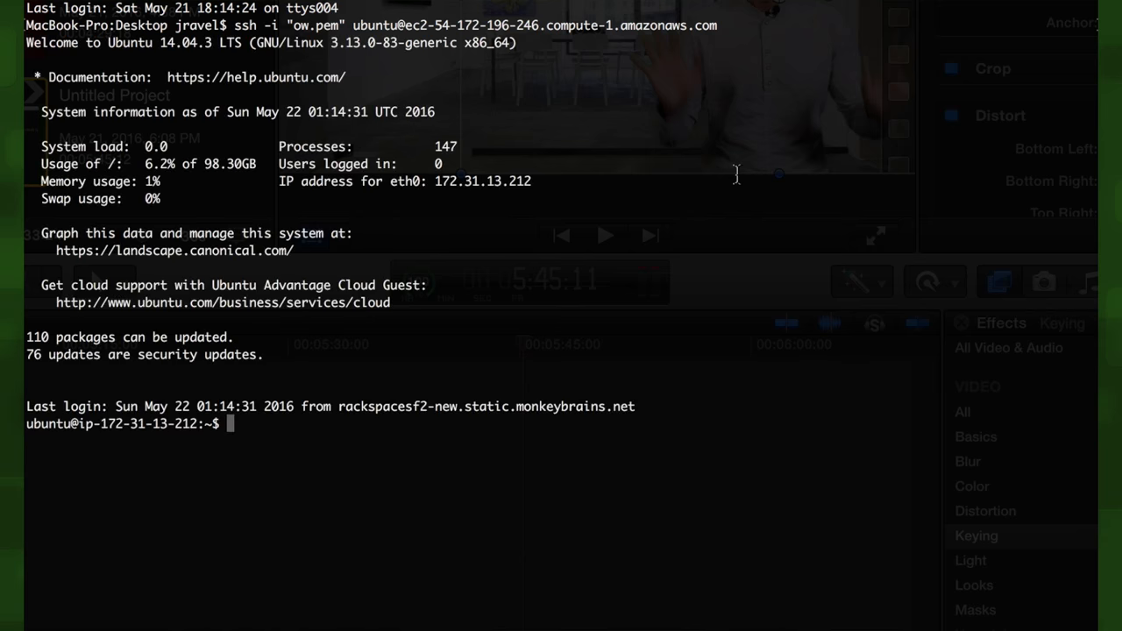
type("ls")
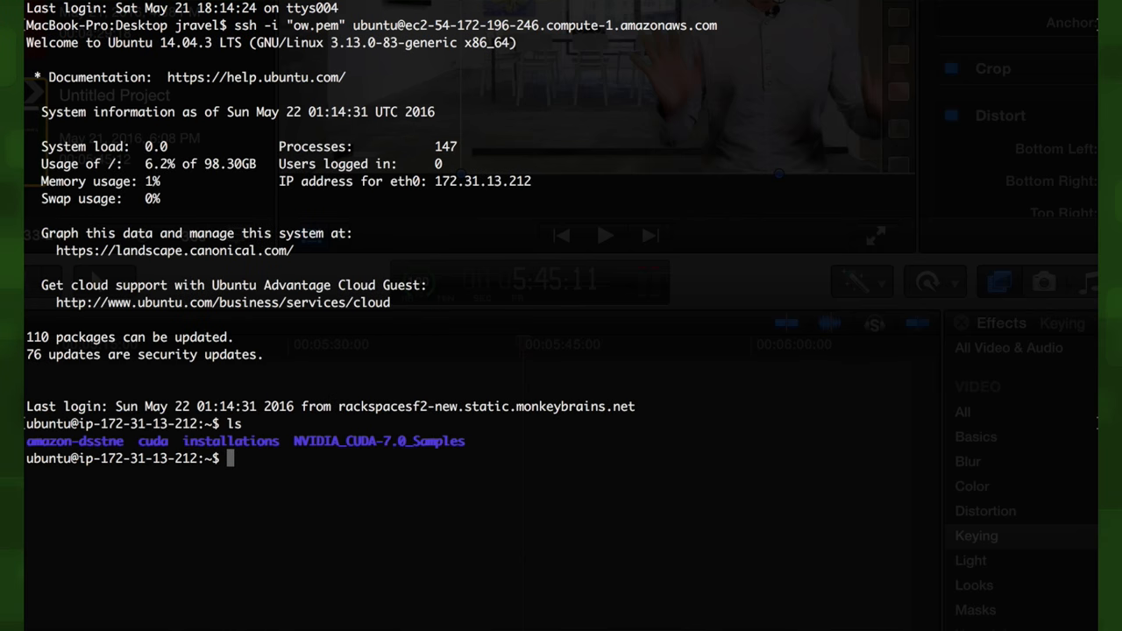
type("cd amazon-dsstne/")
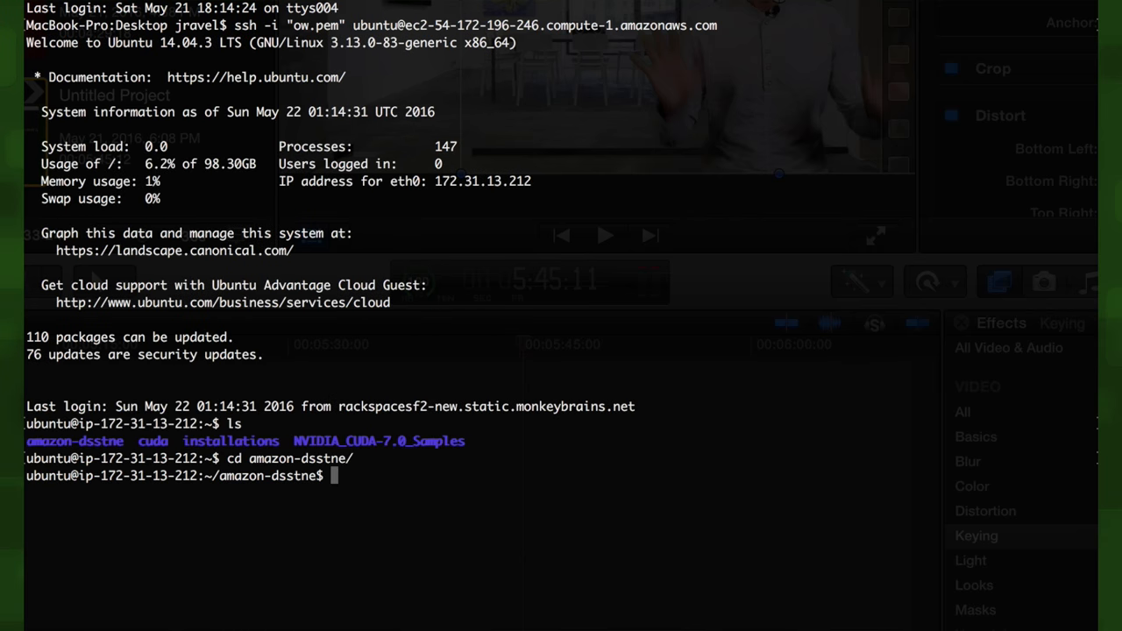